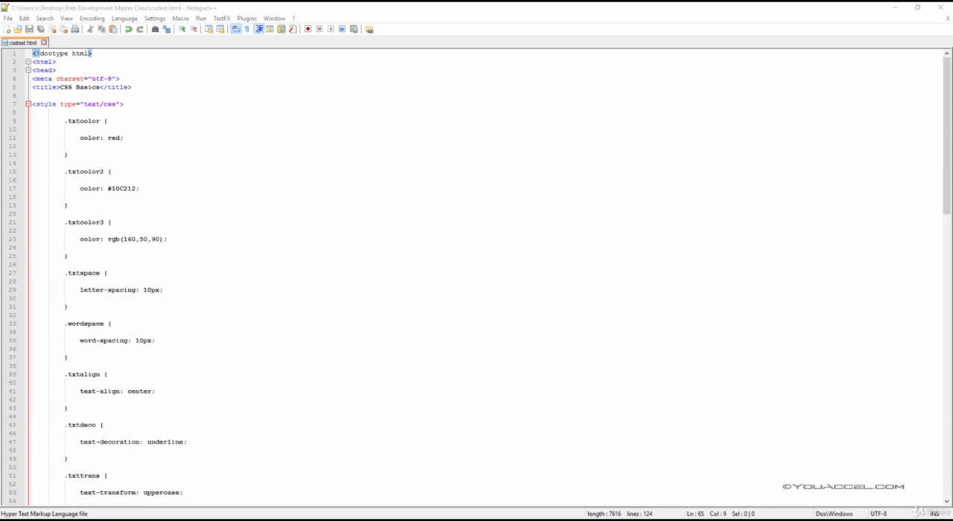
pyautogui.moveTo(192, 377)
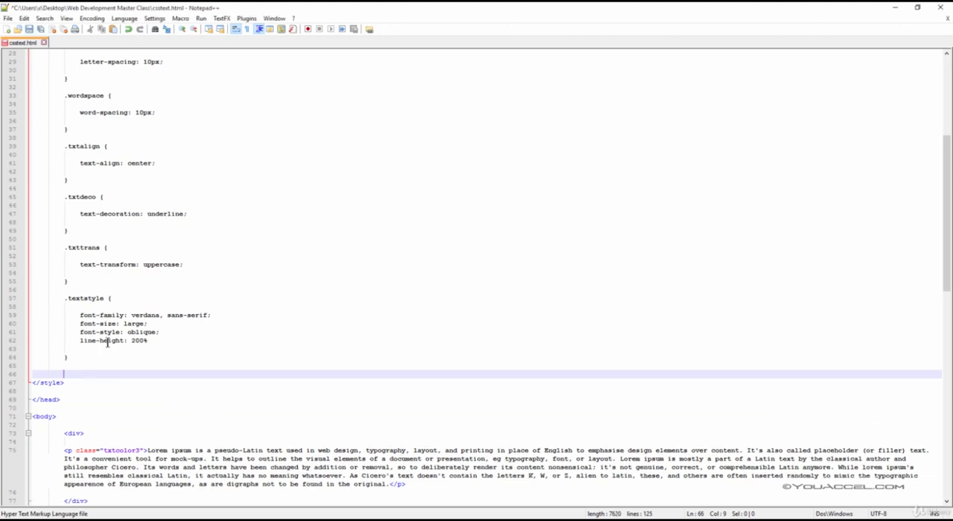
# Below .textstyle, write a .myborder rule: border 4px, border-color #333333, border-style dashed.
pyautogui.press('enter')
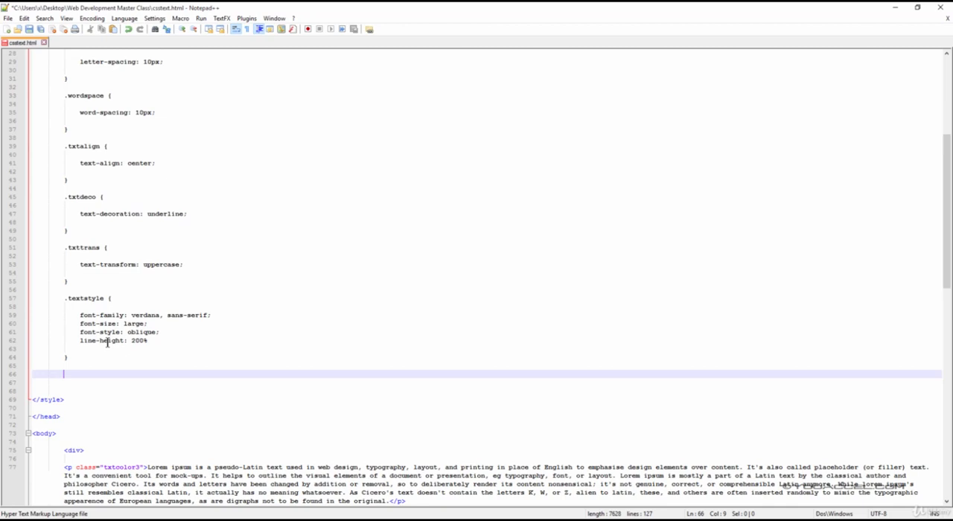
pyautogui.write('.myborder')
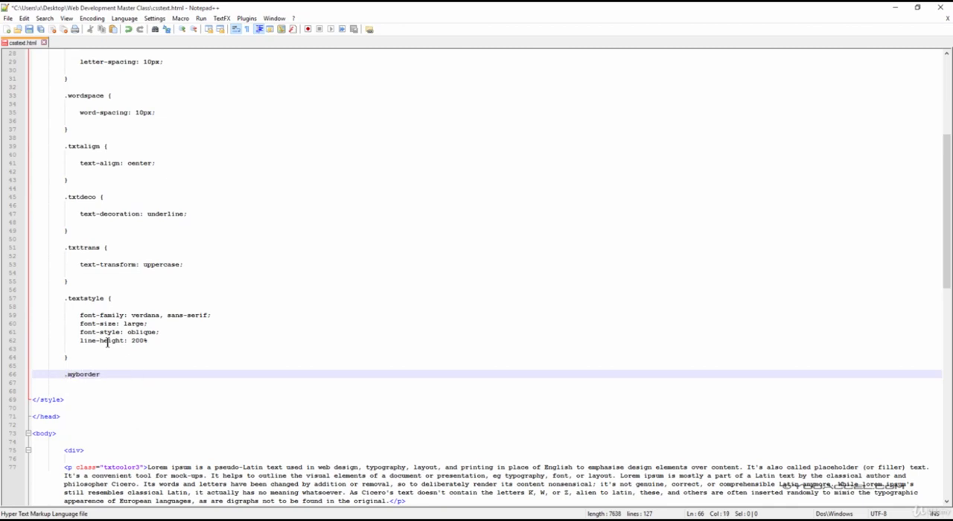
pyautogui.write('border: px')
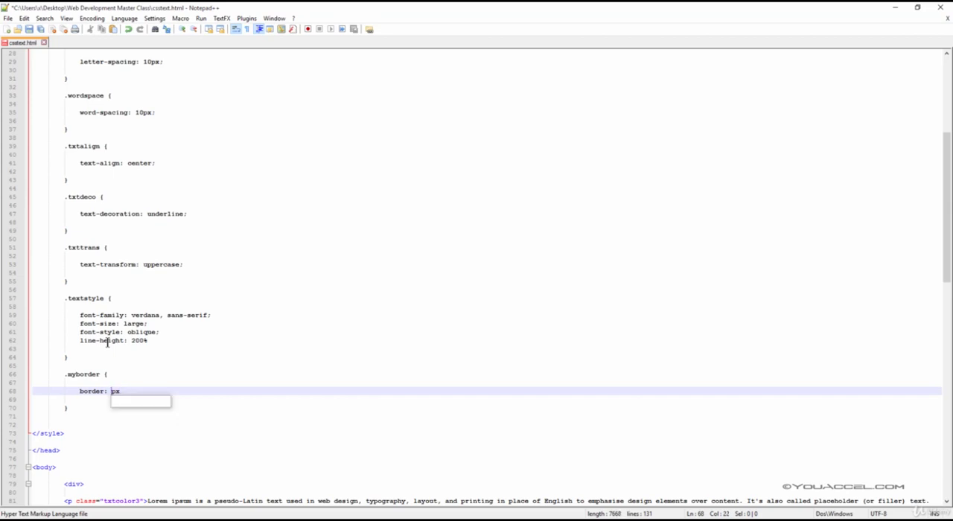
pyautogui.write('4px;')
pyautogui.write('border-style: dashed;')
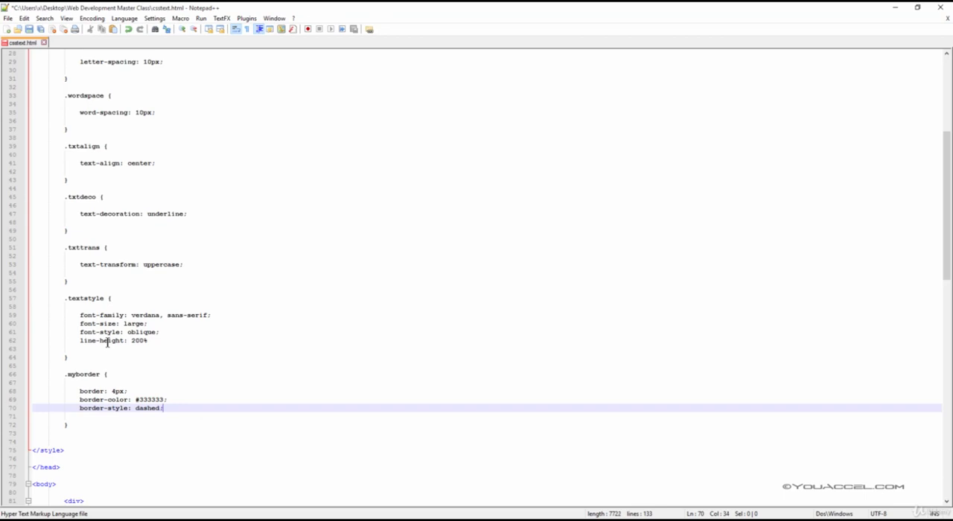
pyautogui.scroll(-3)
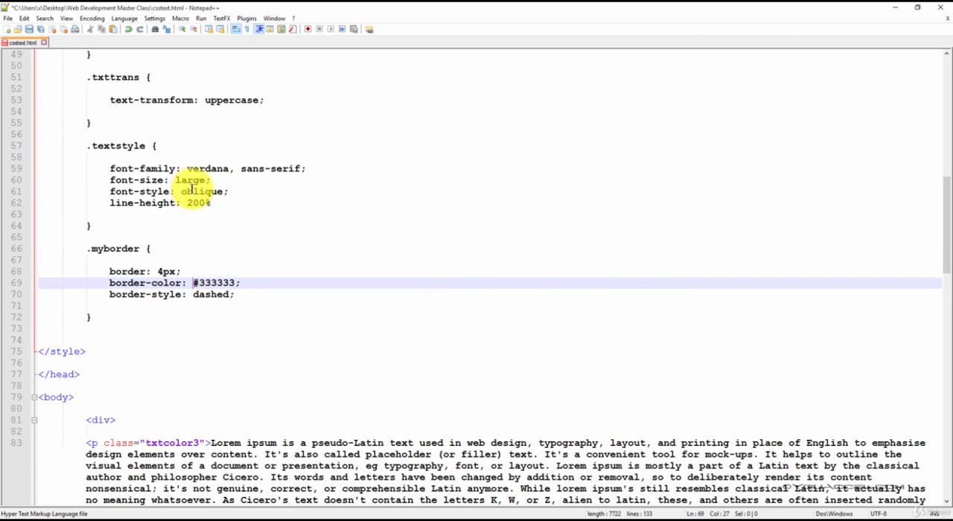
pyautogui.scroll(-3)
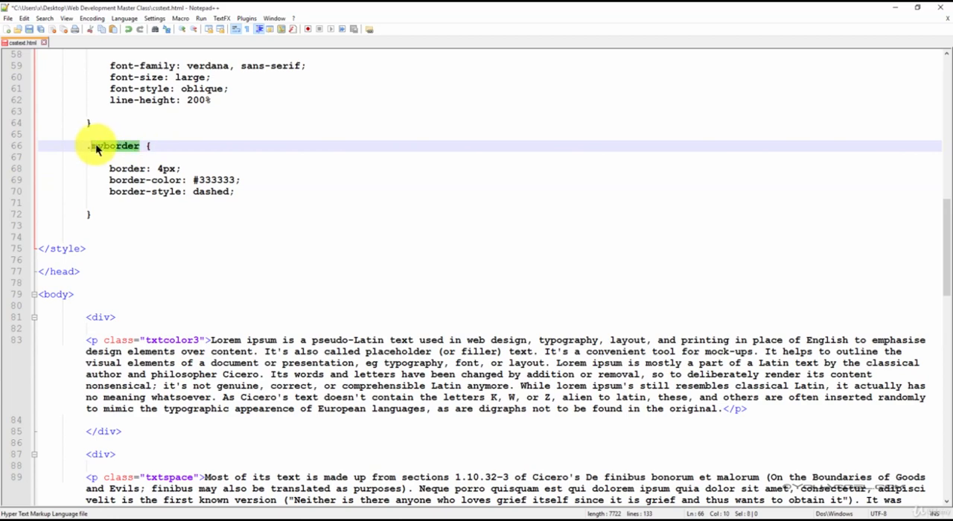
# Add 'myborder' beside txtcolor3 in the first <p> class and launch the page in Chrome.
pyautogui.scroll(-3)
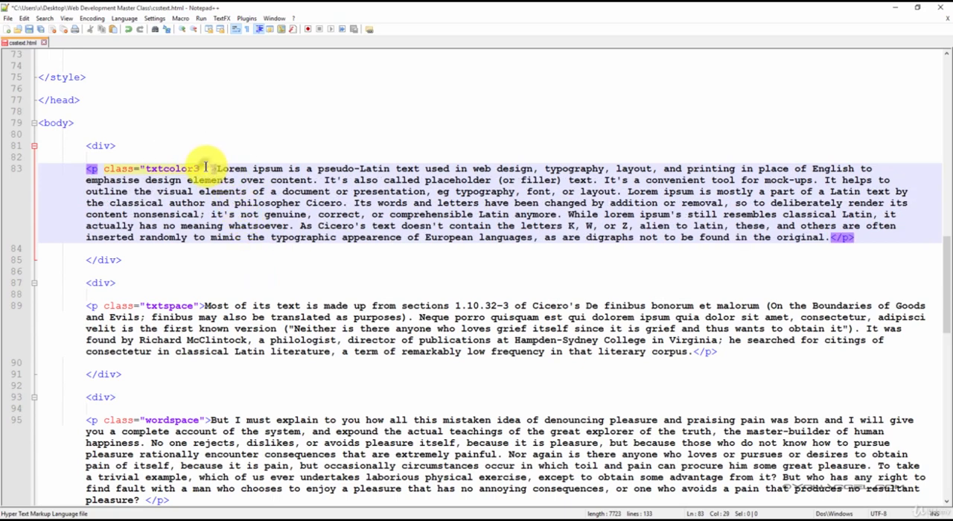
pyautogui.write('myborder')
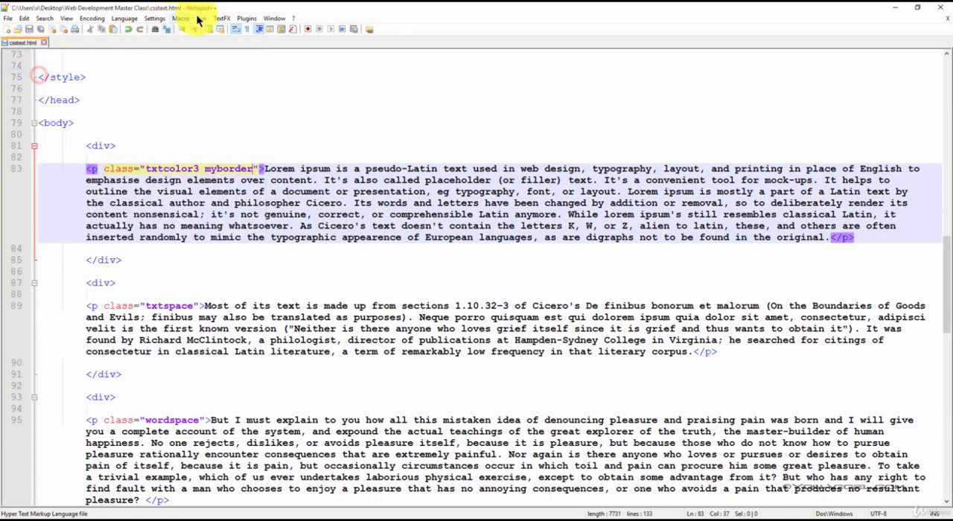
pyautogui.click(201, 17)
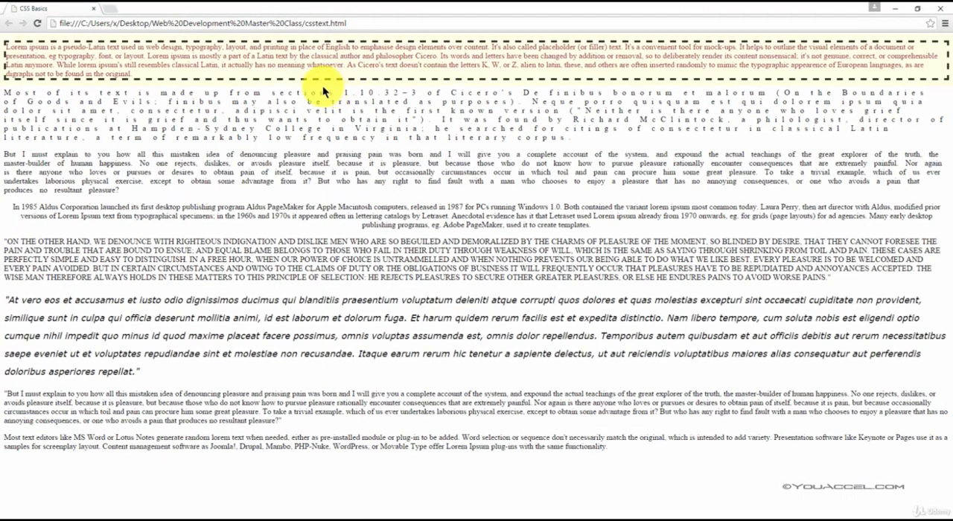
pyautogui.click(306, 82)
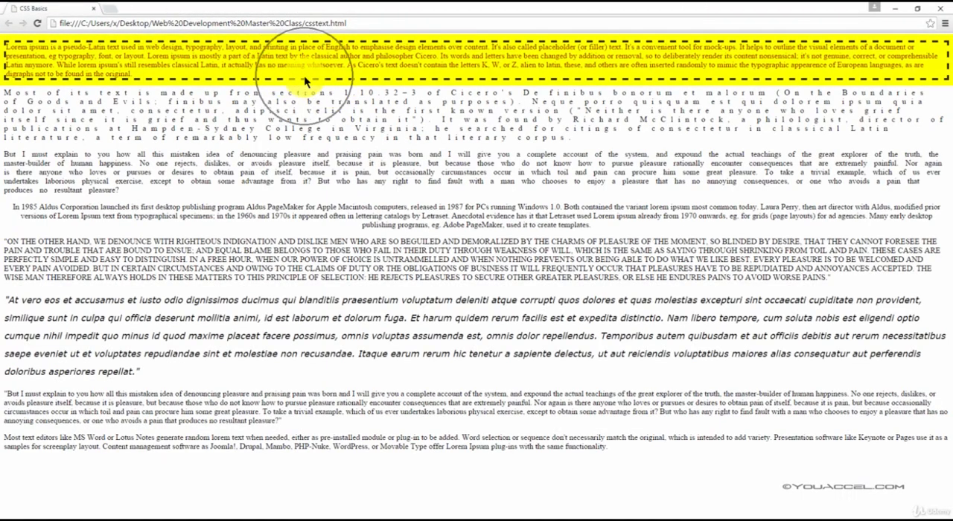